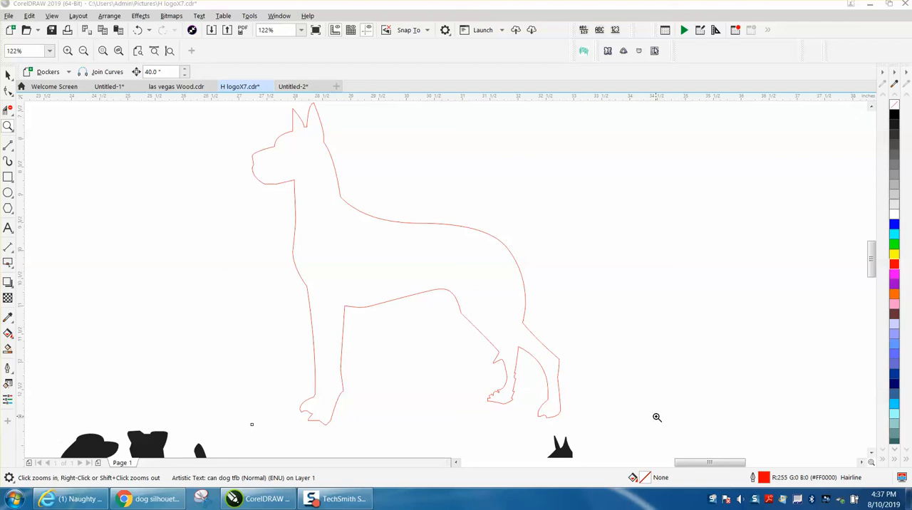
pyautogui.moveTo(370, 270)
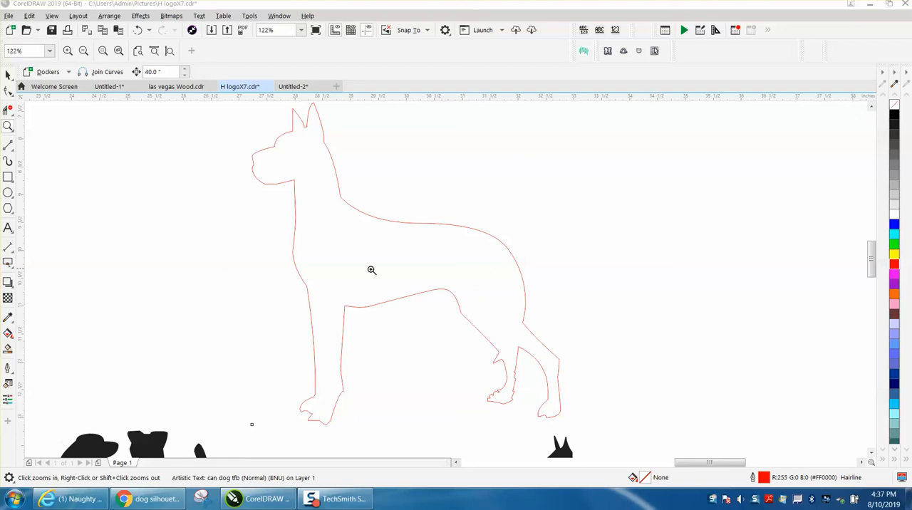
pyautogui.moveTo(379, 269)
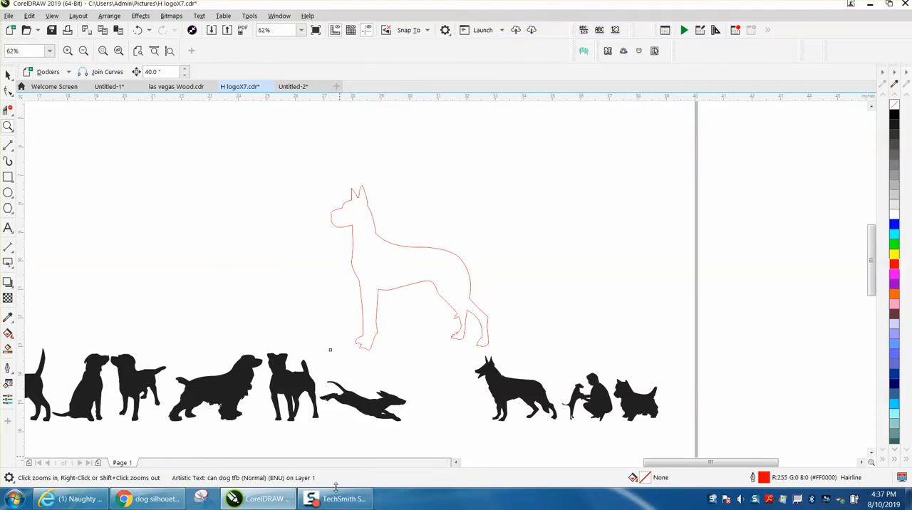
# Zoom out to about 62% to show the whole dog outline with the silhouettes below
pyautogui.click(126, 498)
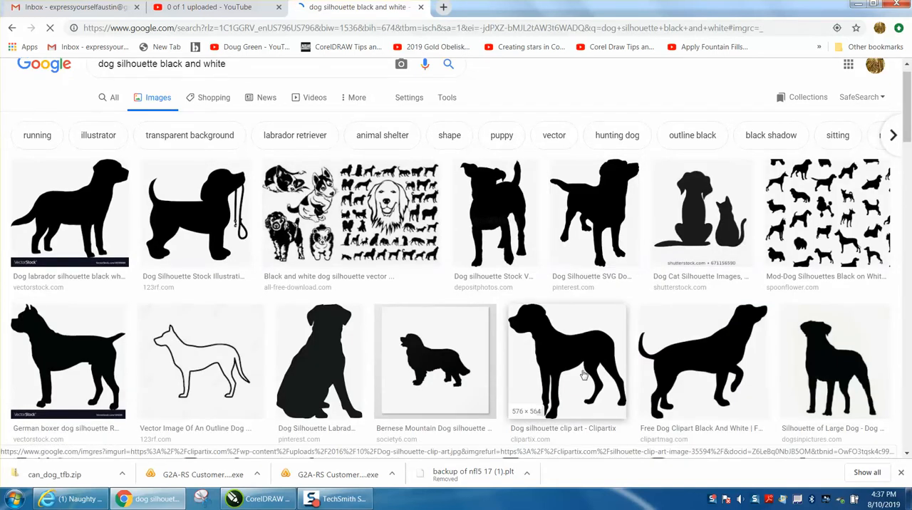
pyautogui.moveTo(521, 422)
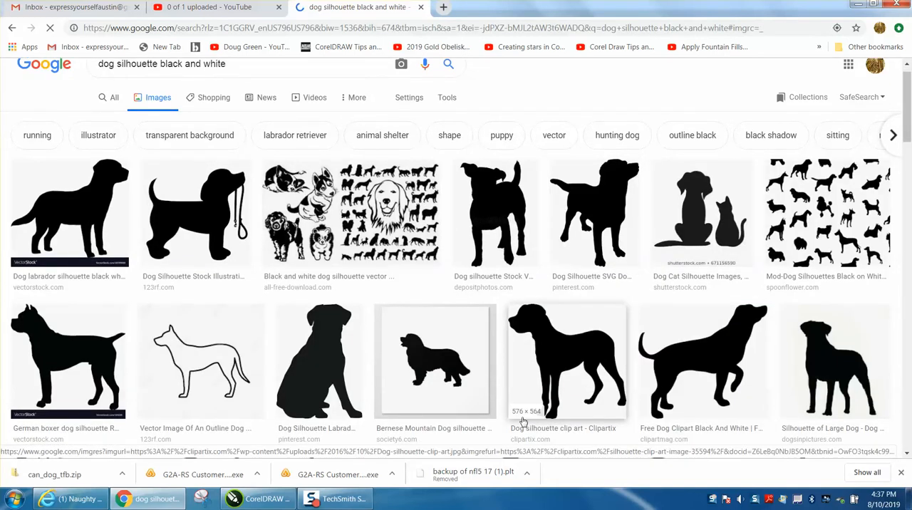
pyautogui.moveTo(581, 418)
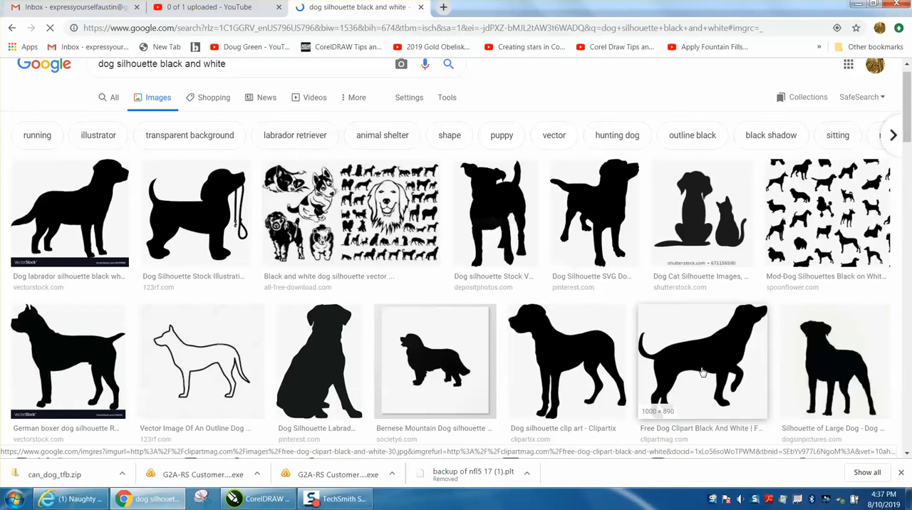
# Copy the 'Free Dog Clipart Black And White' walking-dog image from the search results
pyautogui.click(700, 360)
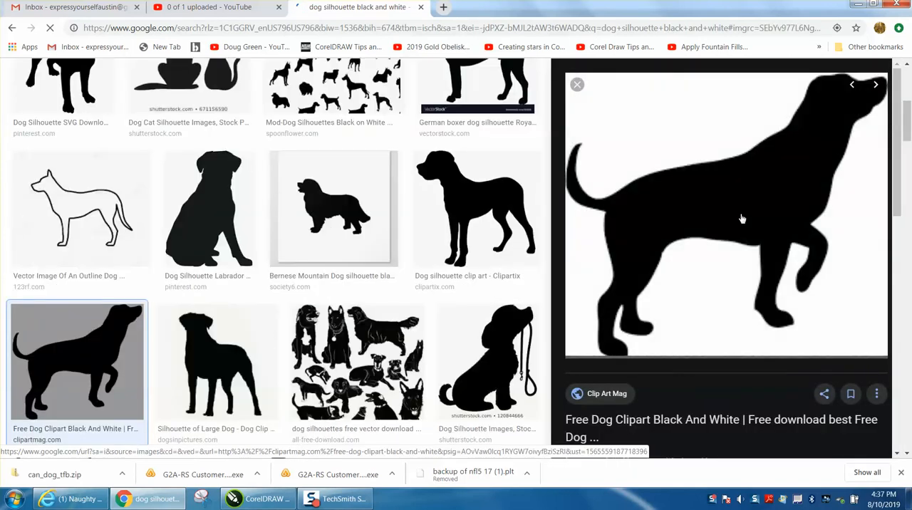
pyautogui.rightClick(742, 219)
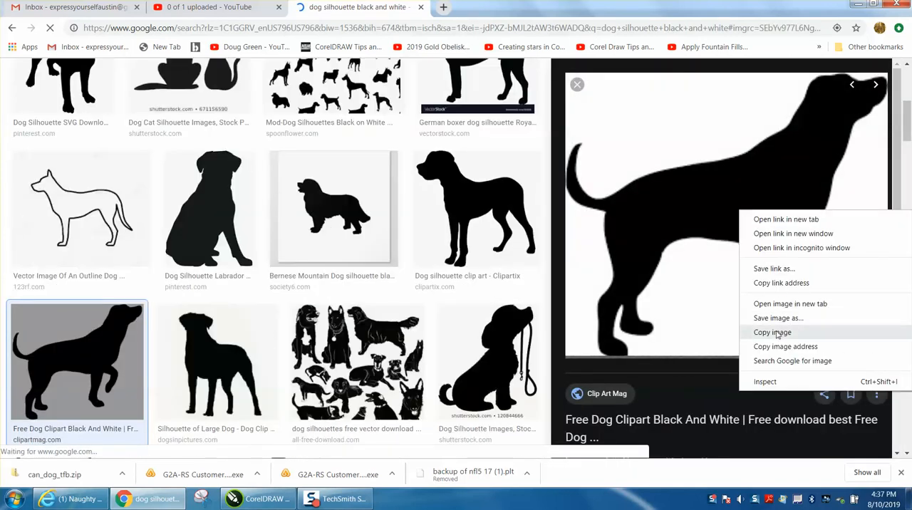
pyautogui.click(772, 332)
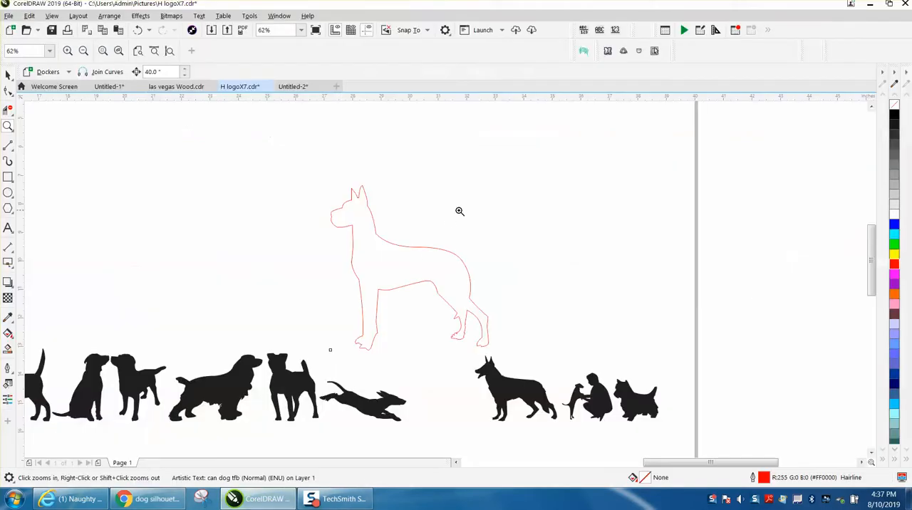
# Paste the dog bitmap, move it onto empty page space, zoom to 100% and select it
pyautogui.rightClick(409, 267)
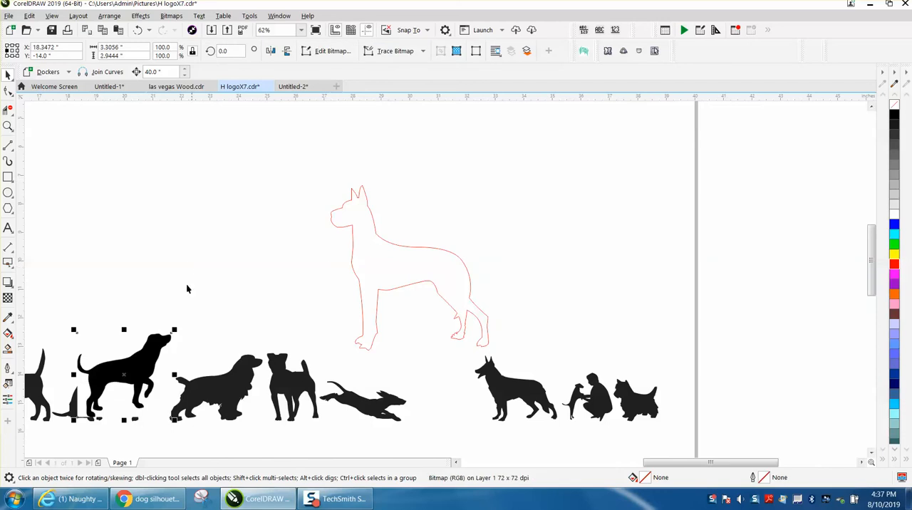
pyautogui.moveTo(126, 373); pyautogui.dragTo(189, 225)
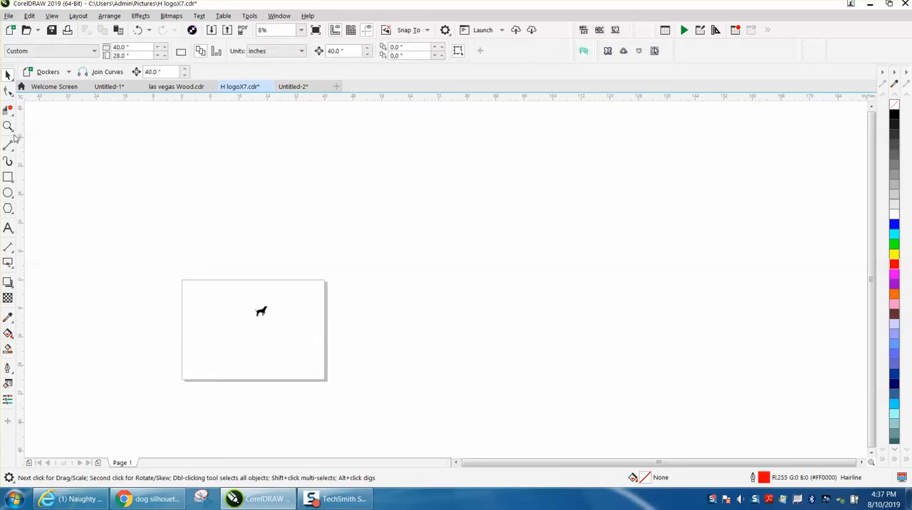
pyautogui.click(8, 125)
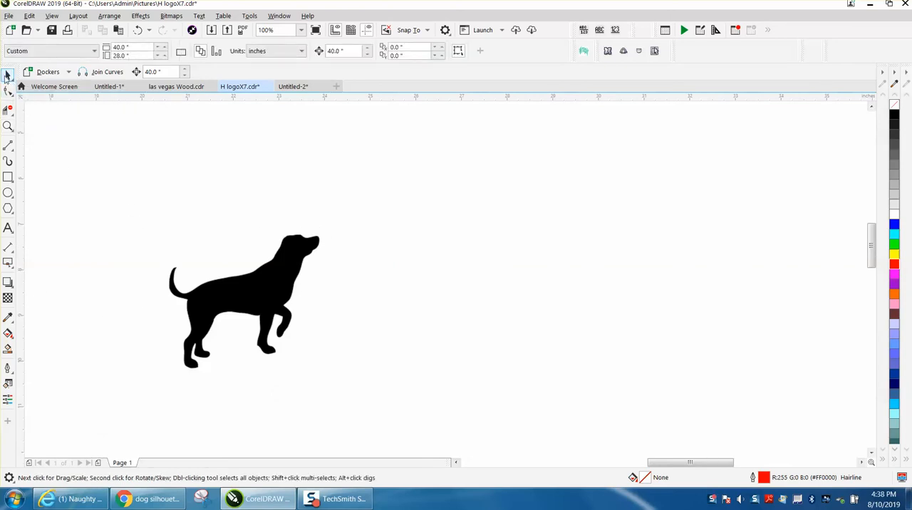
pyautogui.click(245, 300)
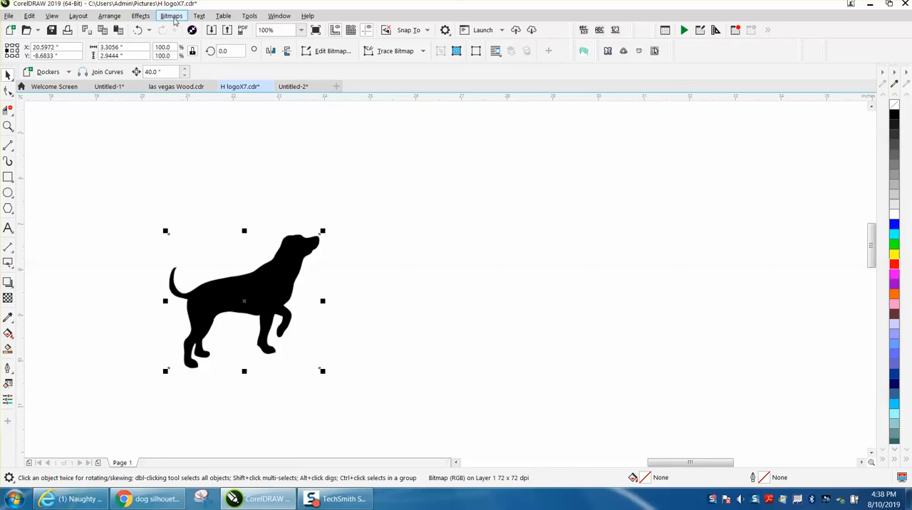
# Resample the dog bitmap to 300 dpi resolution
pyautogui.click(171, 16)
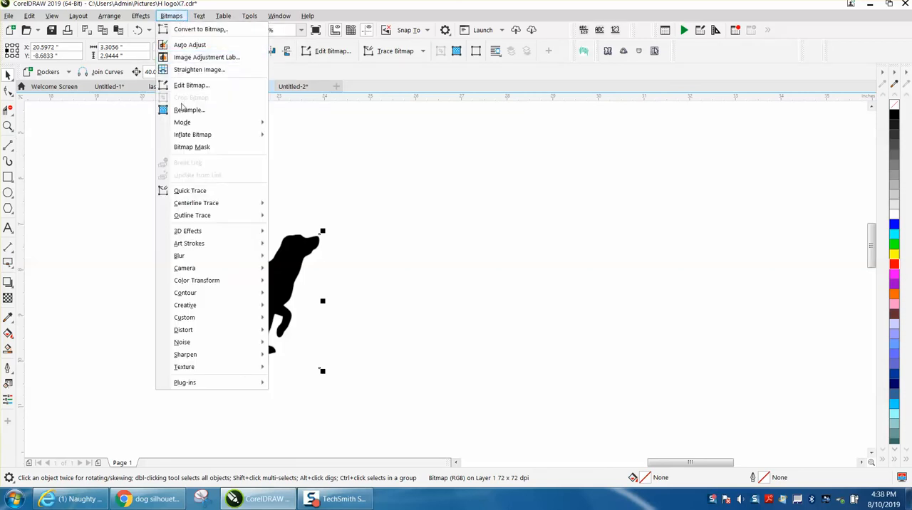
pyautogui.click(189, 110)
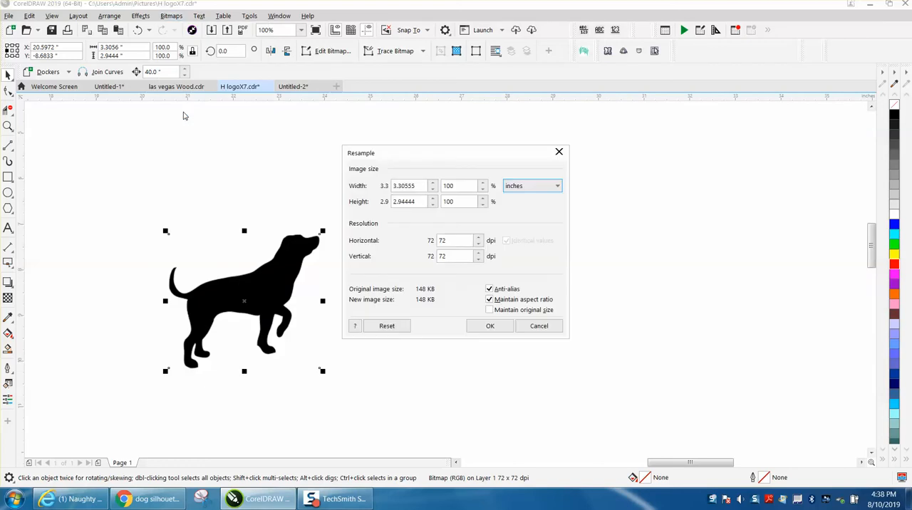
pyautogui.click(454, 240)
pyautogui.write('300')
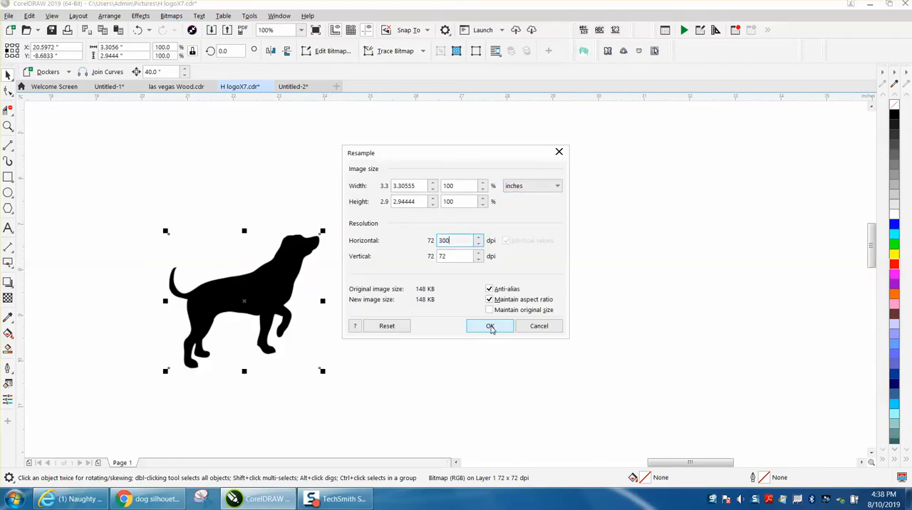
pyautogui.click(490, 324)
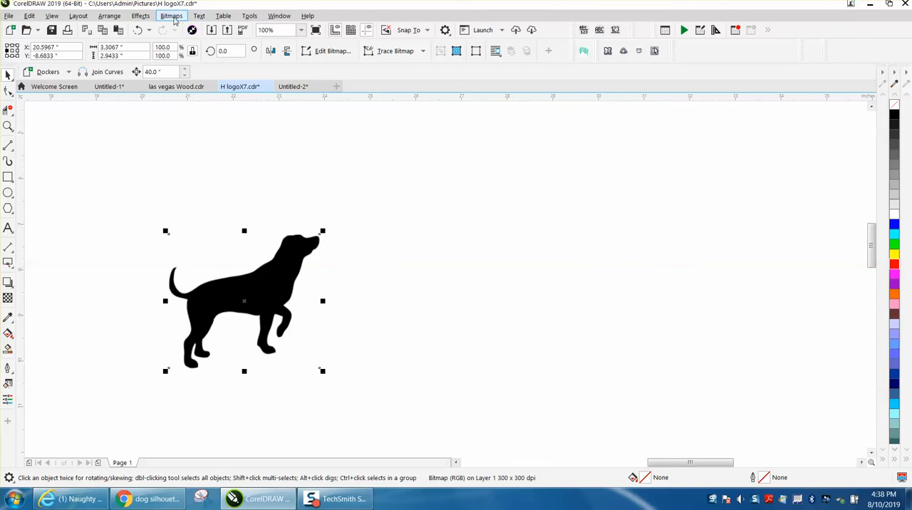
# Convert the dog to a Black and White (1-bit) bitmap
pyautogui.click(171, 16)
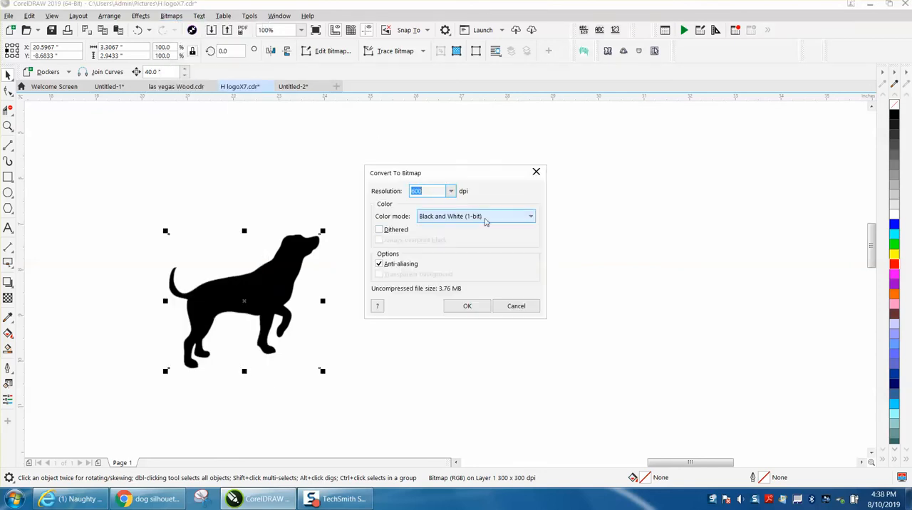
pyautogui.click(467, 305)
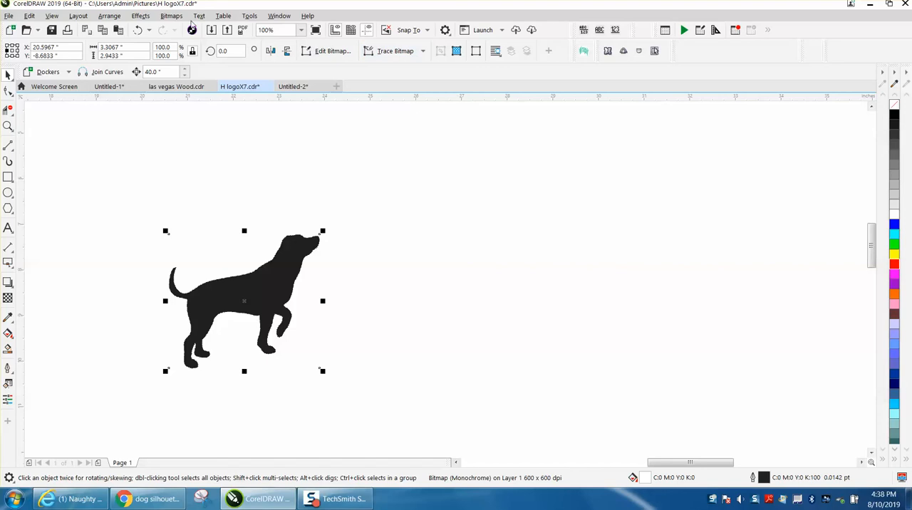
pyautogui.click(171, 16)
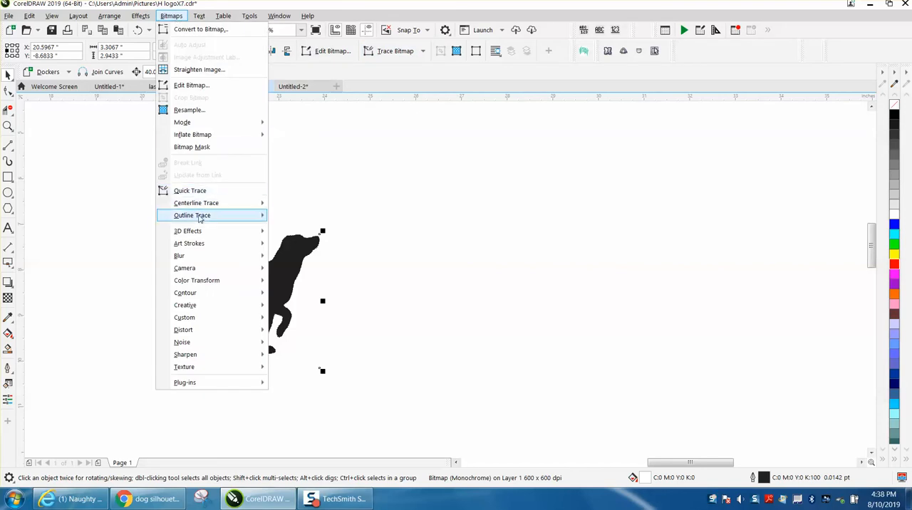
# Outline-trace the dog bitmap with the clipart settings, background removed
pyautogui.click(192, 215)
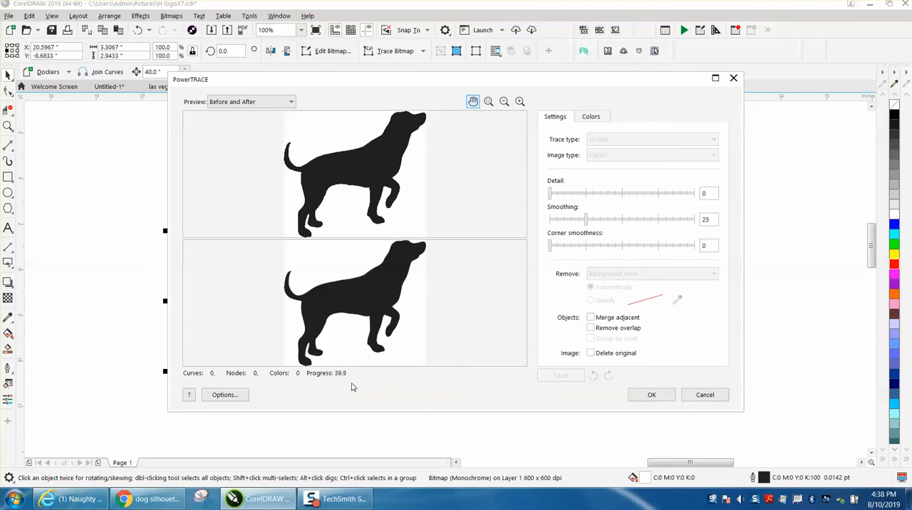
pyautogui.moveTo(328, 384)
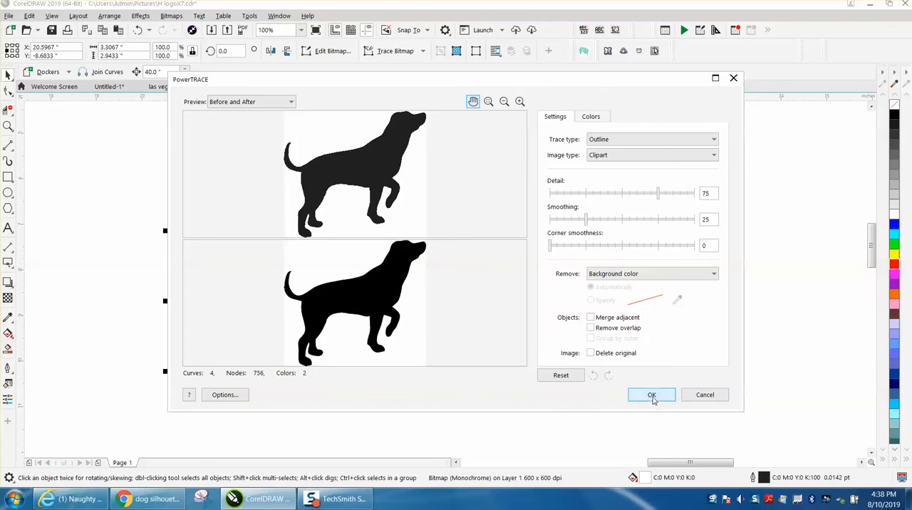
pyautogui.click(651, 395)
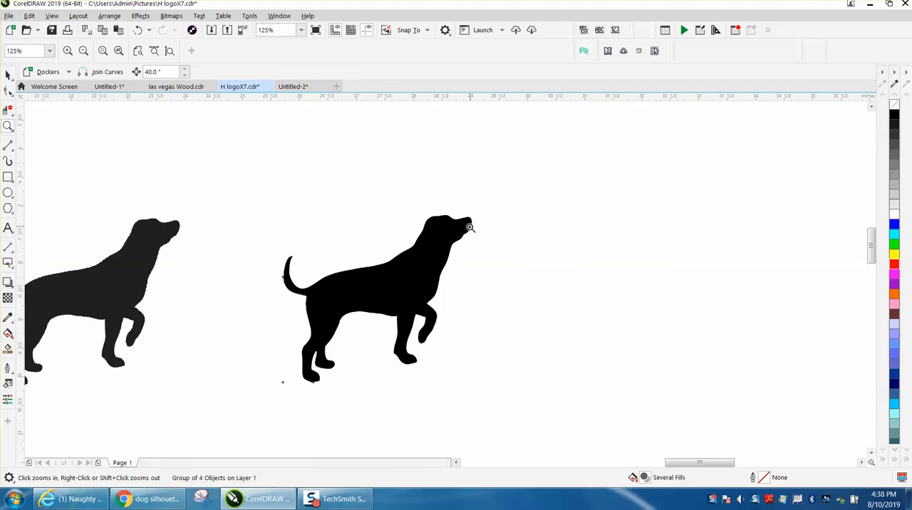
# Draw a yellow-filled rectangle, delete the white trace objects, and set the dog's fill to None
pyautogui.click(470, 228)
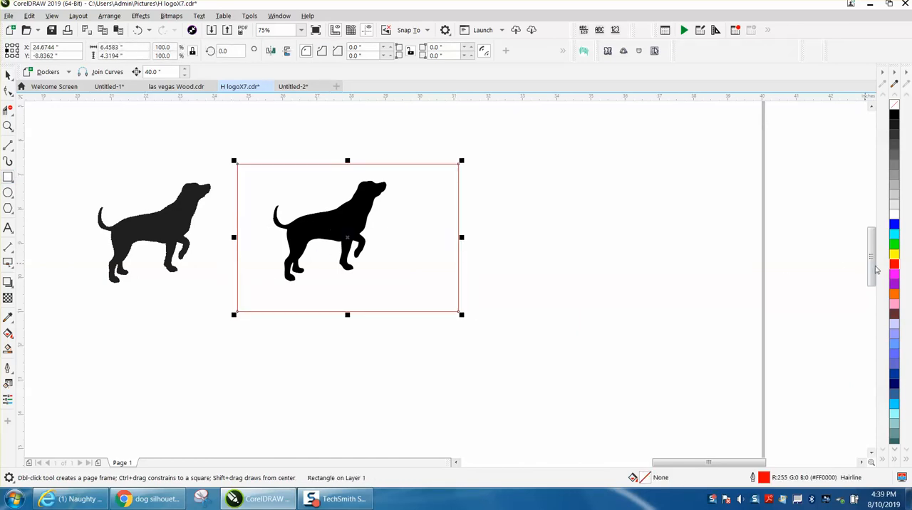
pyautogui.click(894, 258)
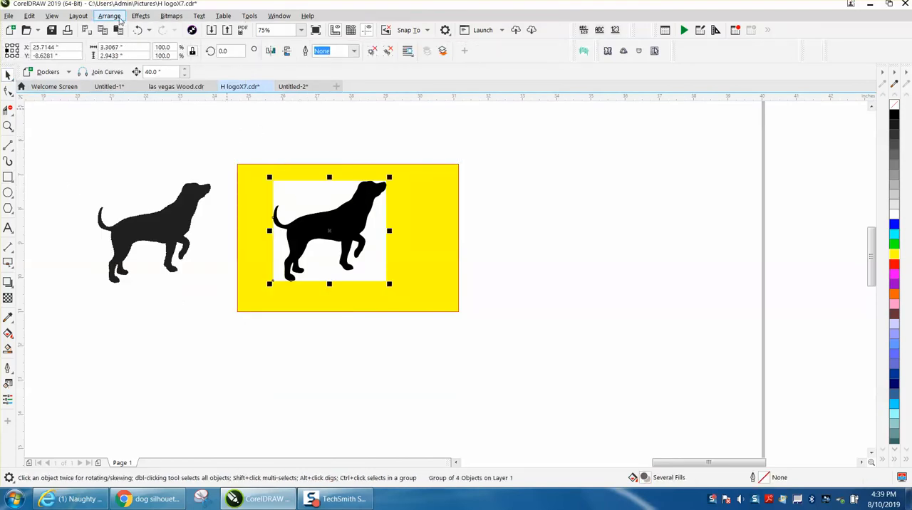
pyautogui.click(108, 15)
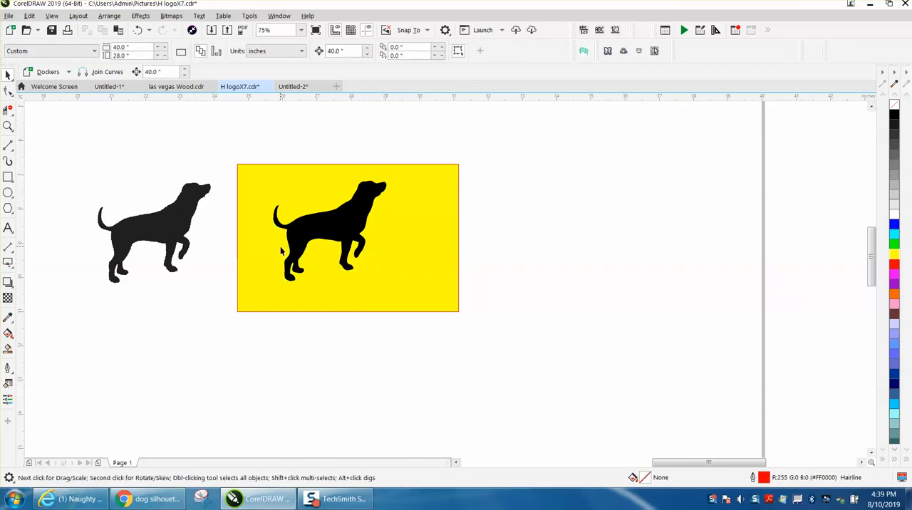
pyautogui.click(328, 228)
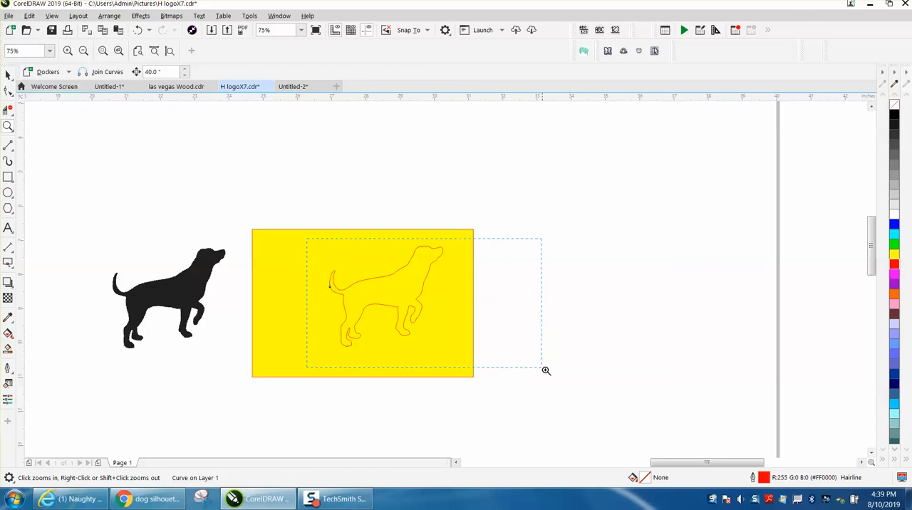
pyautogui.moveTo(306, 236); pyautogui.dragTo(541, 370)
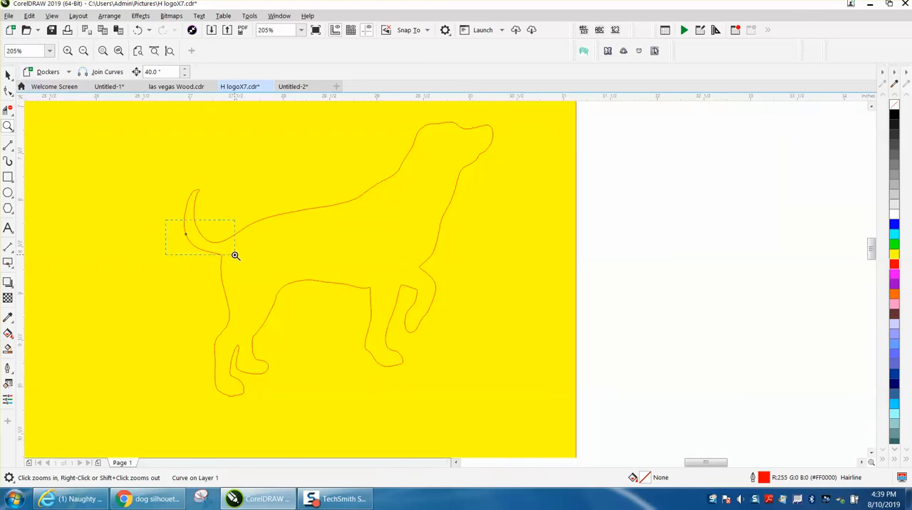
pyautogui.click(235, 255)
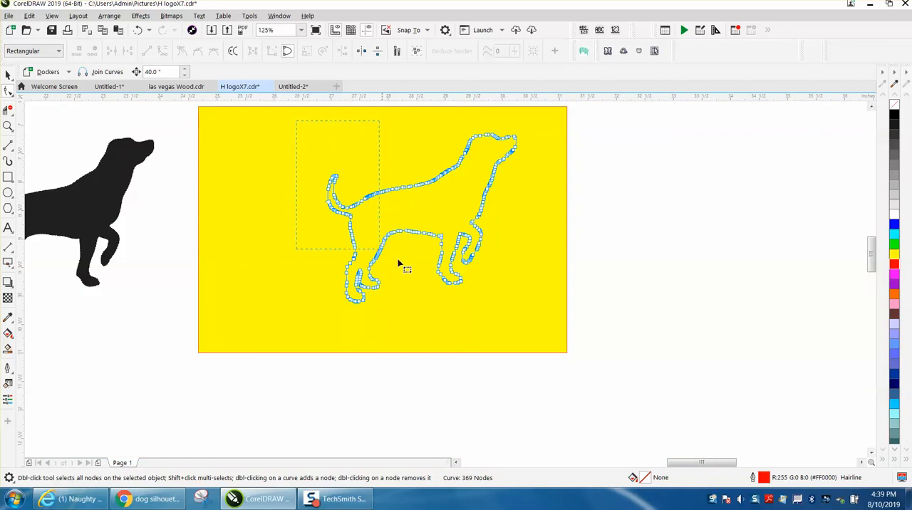
pyautogui.moveTo(487, 52)
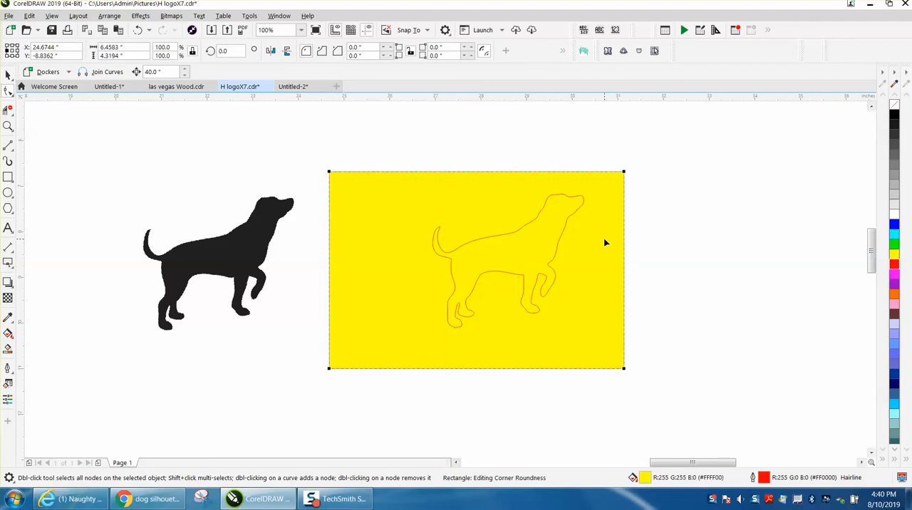
pyautogui.moveTo(486, 279)
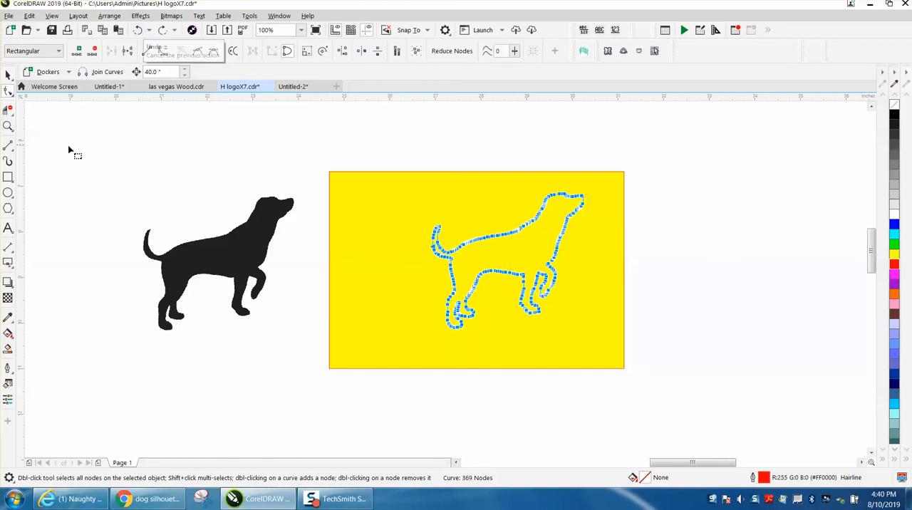
# Zoom in on the dog curve and choose the Smooth tool from the Shape flyout
pyautogui.click(8, 94)
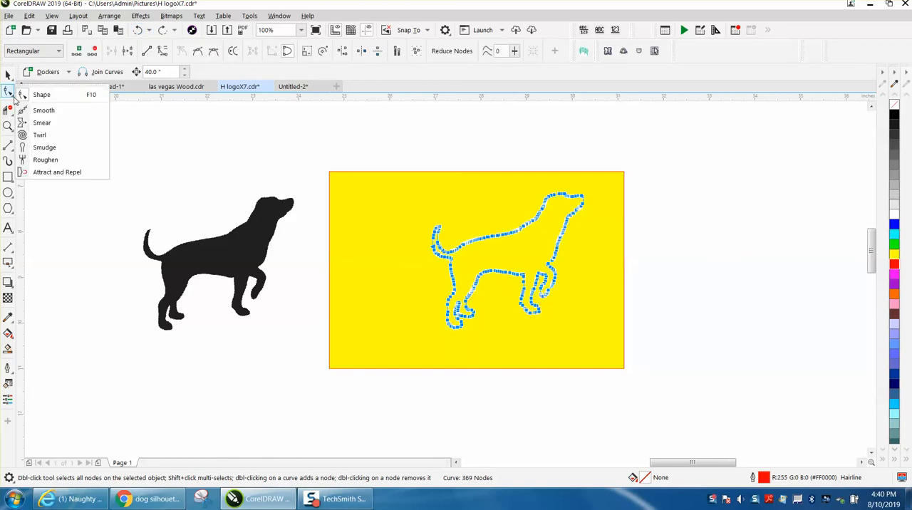
pyautogui.click(43, 110)
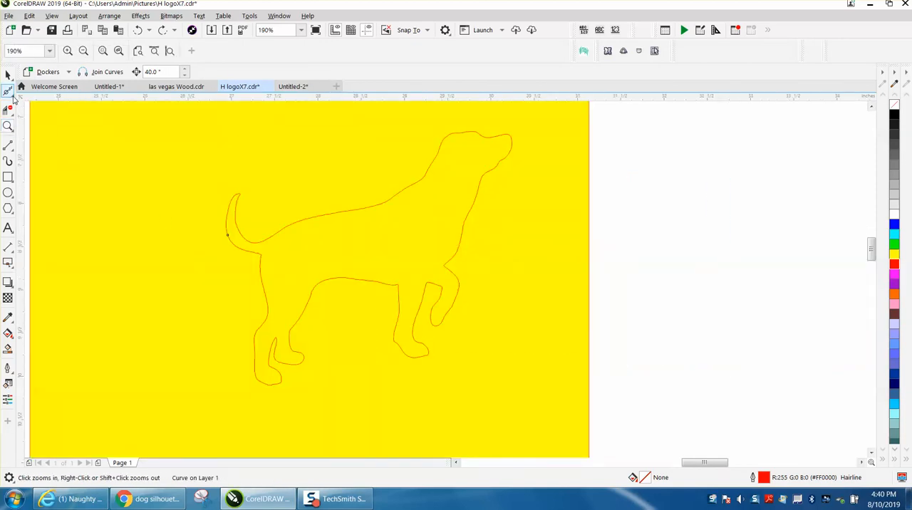
pyautogui.click(8, 92)
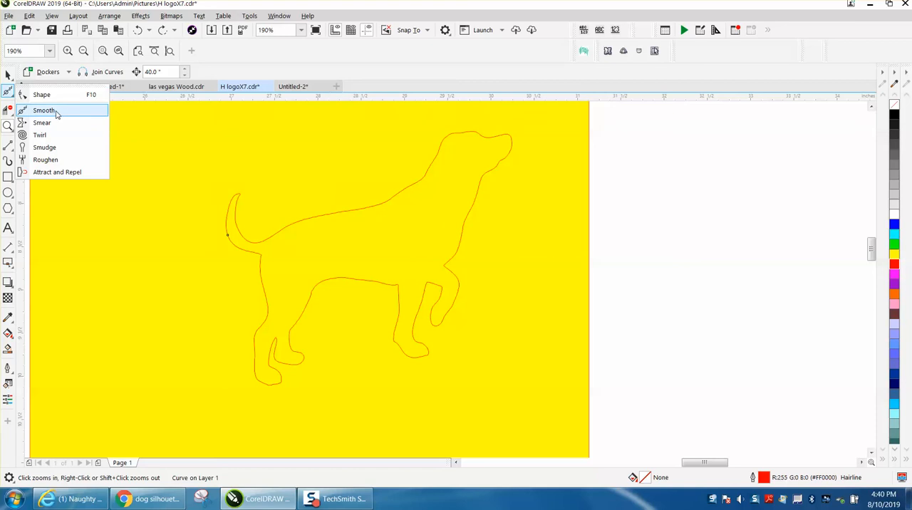
pyautogui.click(44, 109)
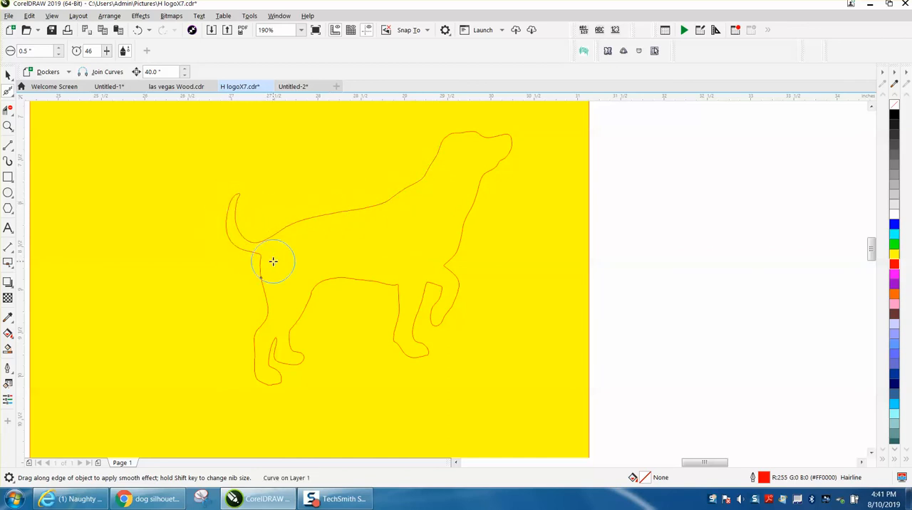
# Smooth the jagged edges along the tail, hind leg, chest, front leg and back, then zoom out
pyautogui.moveTo(274, 260); pyautogui.dragTo(259, 326)
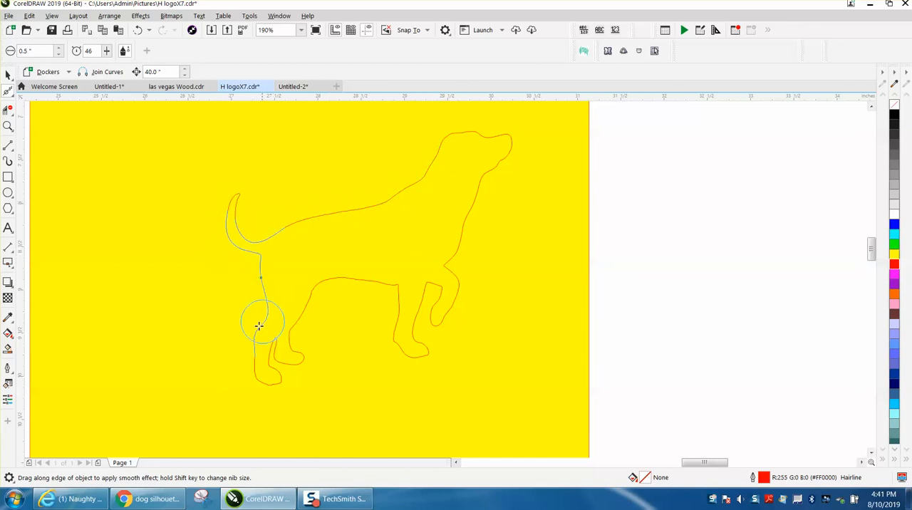
pyautogui.moveTo(260, 326); pyautogui.dragTo(387, 331)
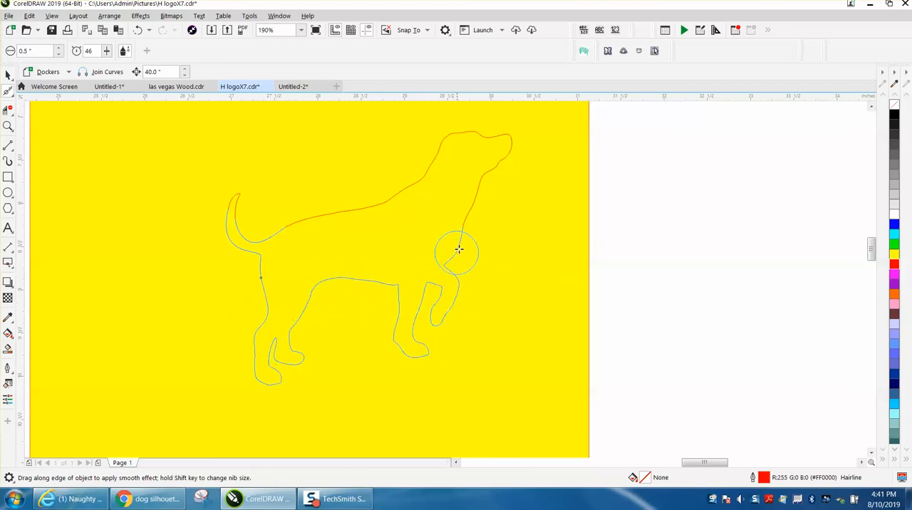
pyautogui.moveTo(459, 249); pyautogui.dragTo(425, 211)
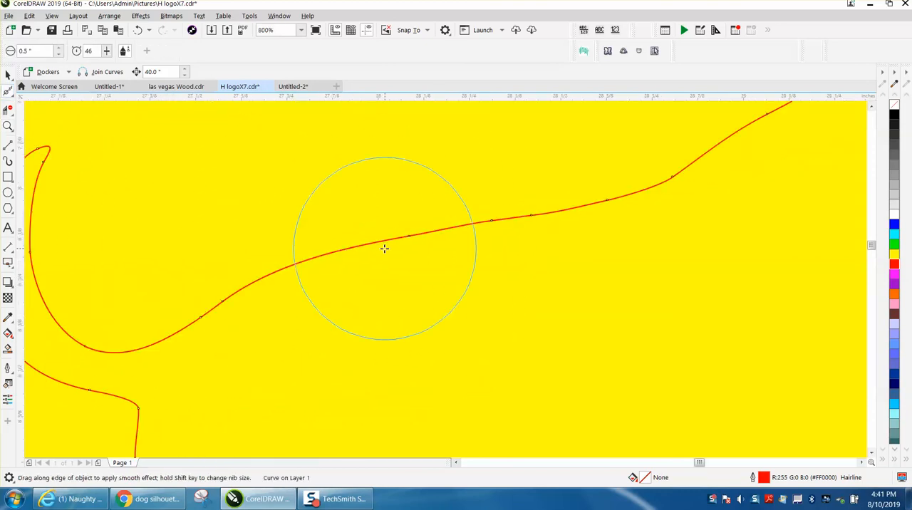
pyautogui.moveTo(385, 250); pyautogui.dragTo(206, 310)
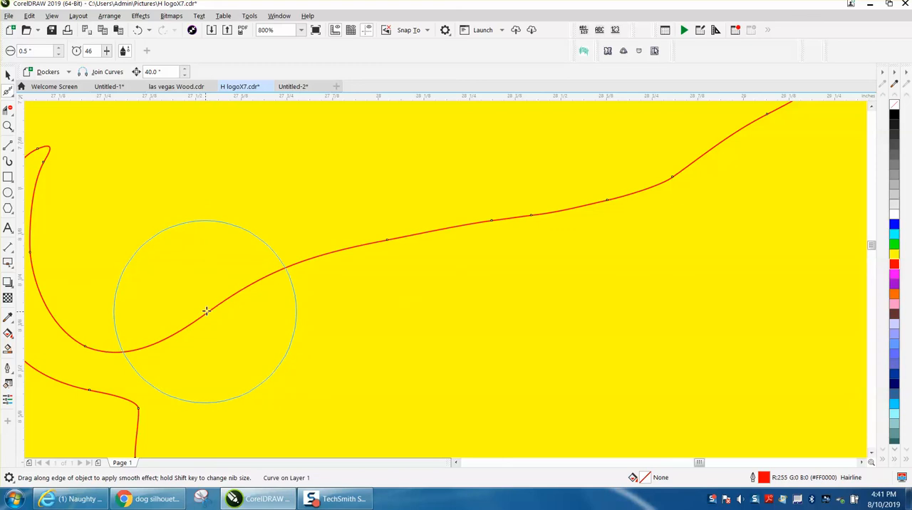
pyautogui.moveTo(206, 310); pyautogui.dragTo(470, 237)
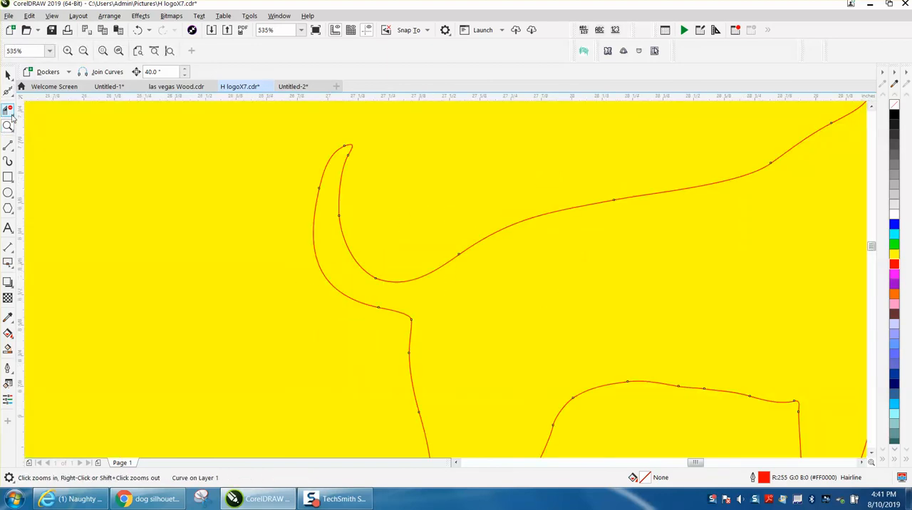
pyautogui.click(15, 111)
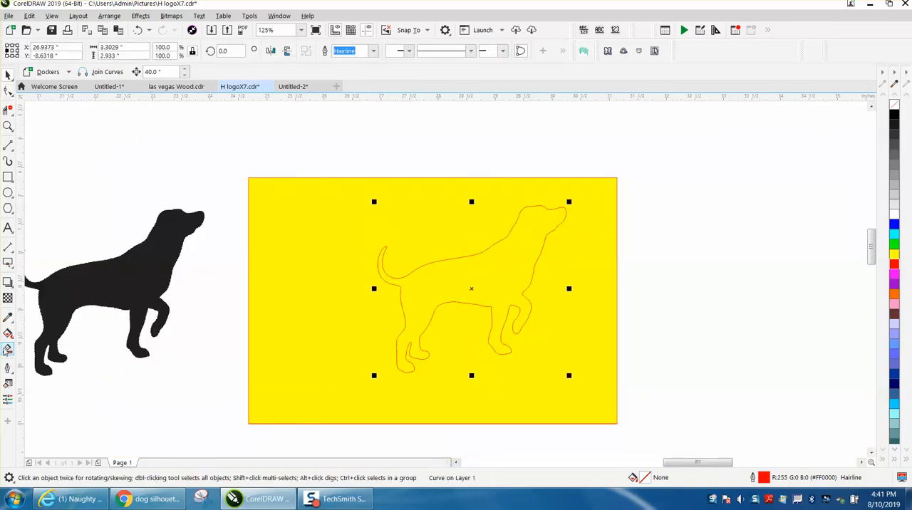
pyautogui.click(8, 351)
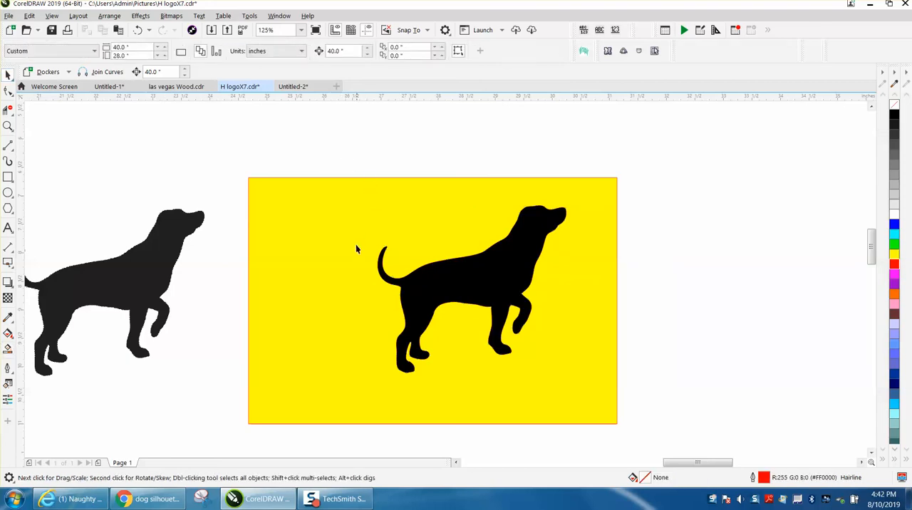
pyautogui.click(470, 288)
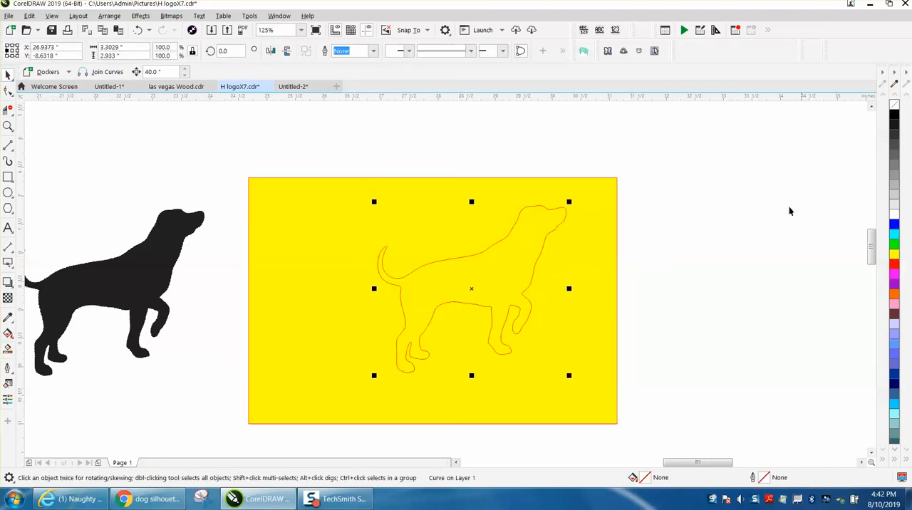
pyautogui.moveTo(730, 218)
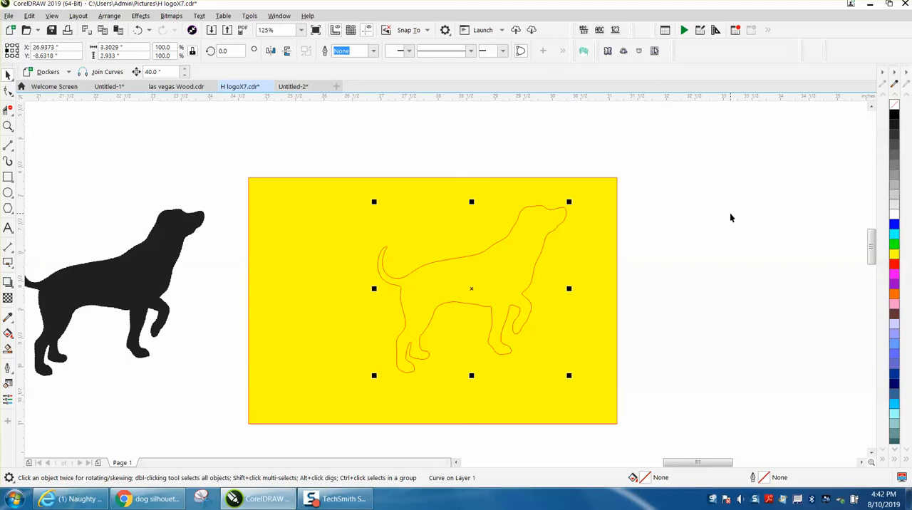